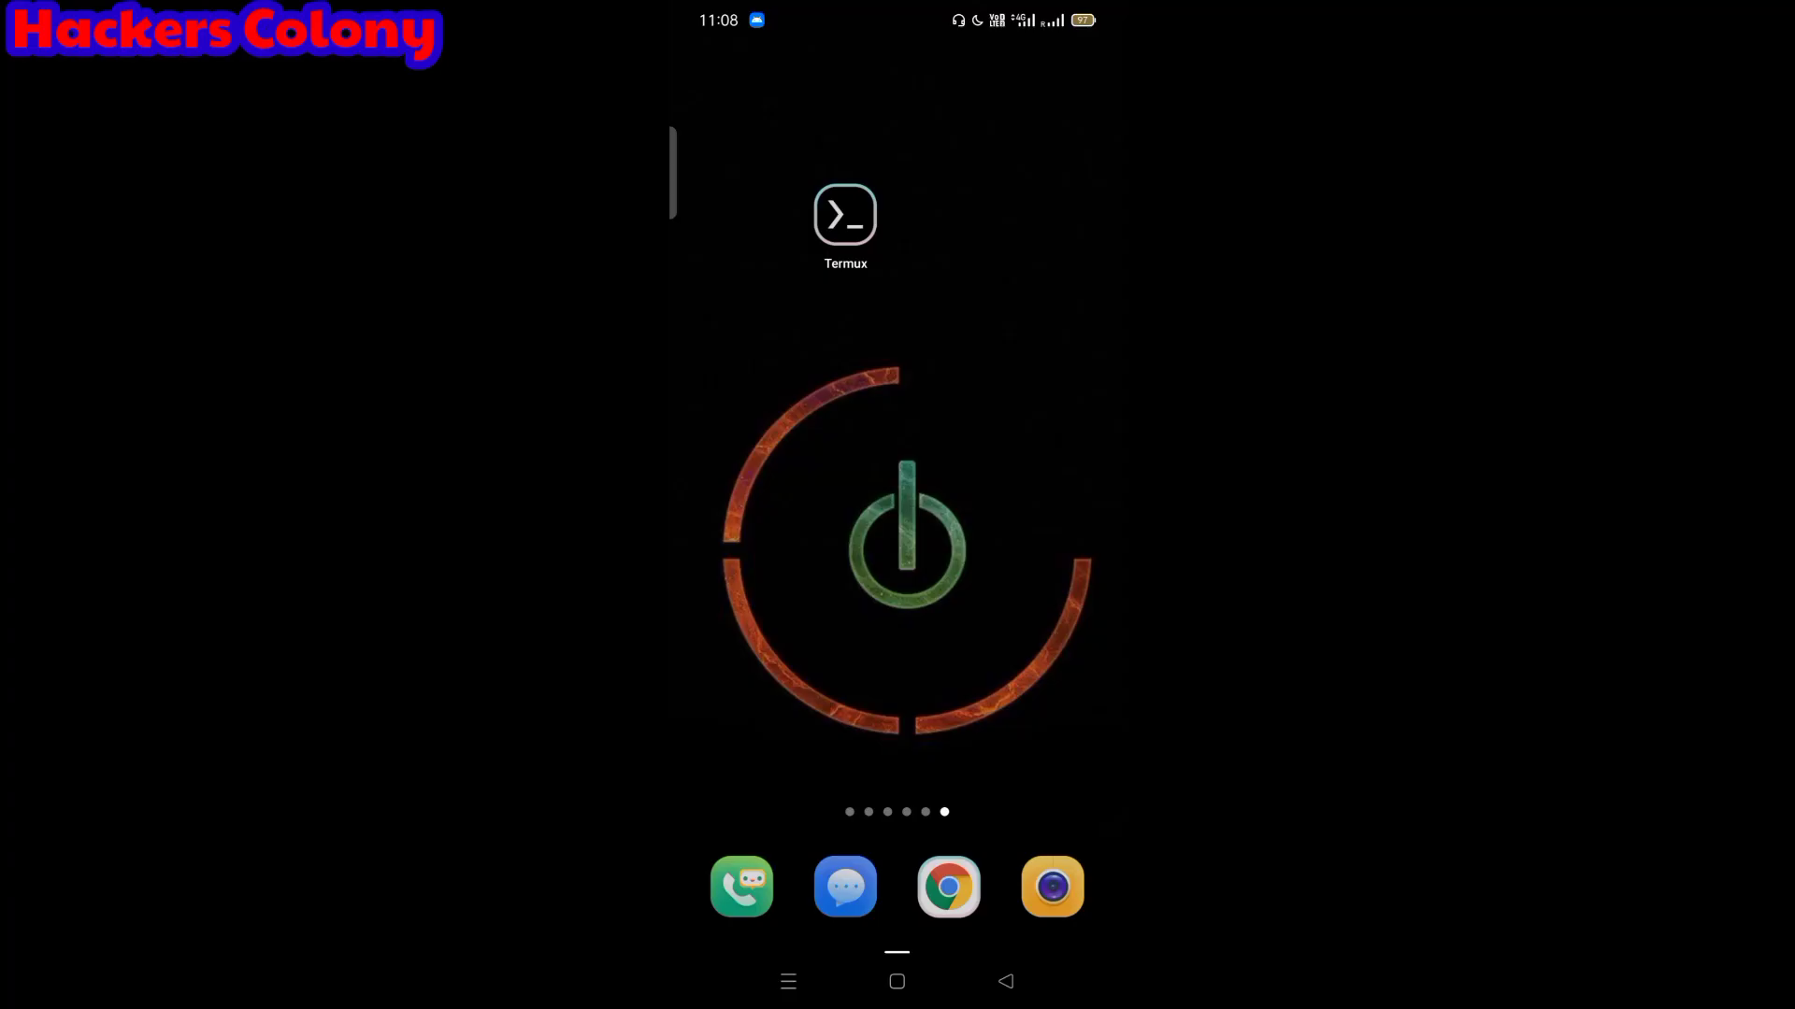
Step: Launch Termux to get a shell prompt in the home directory
click(845, 214)
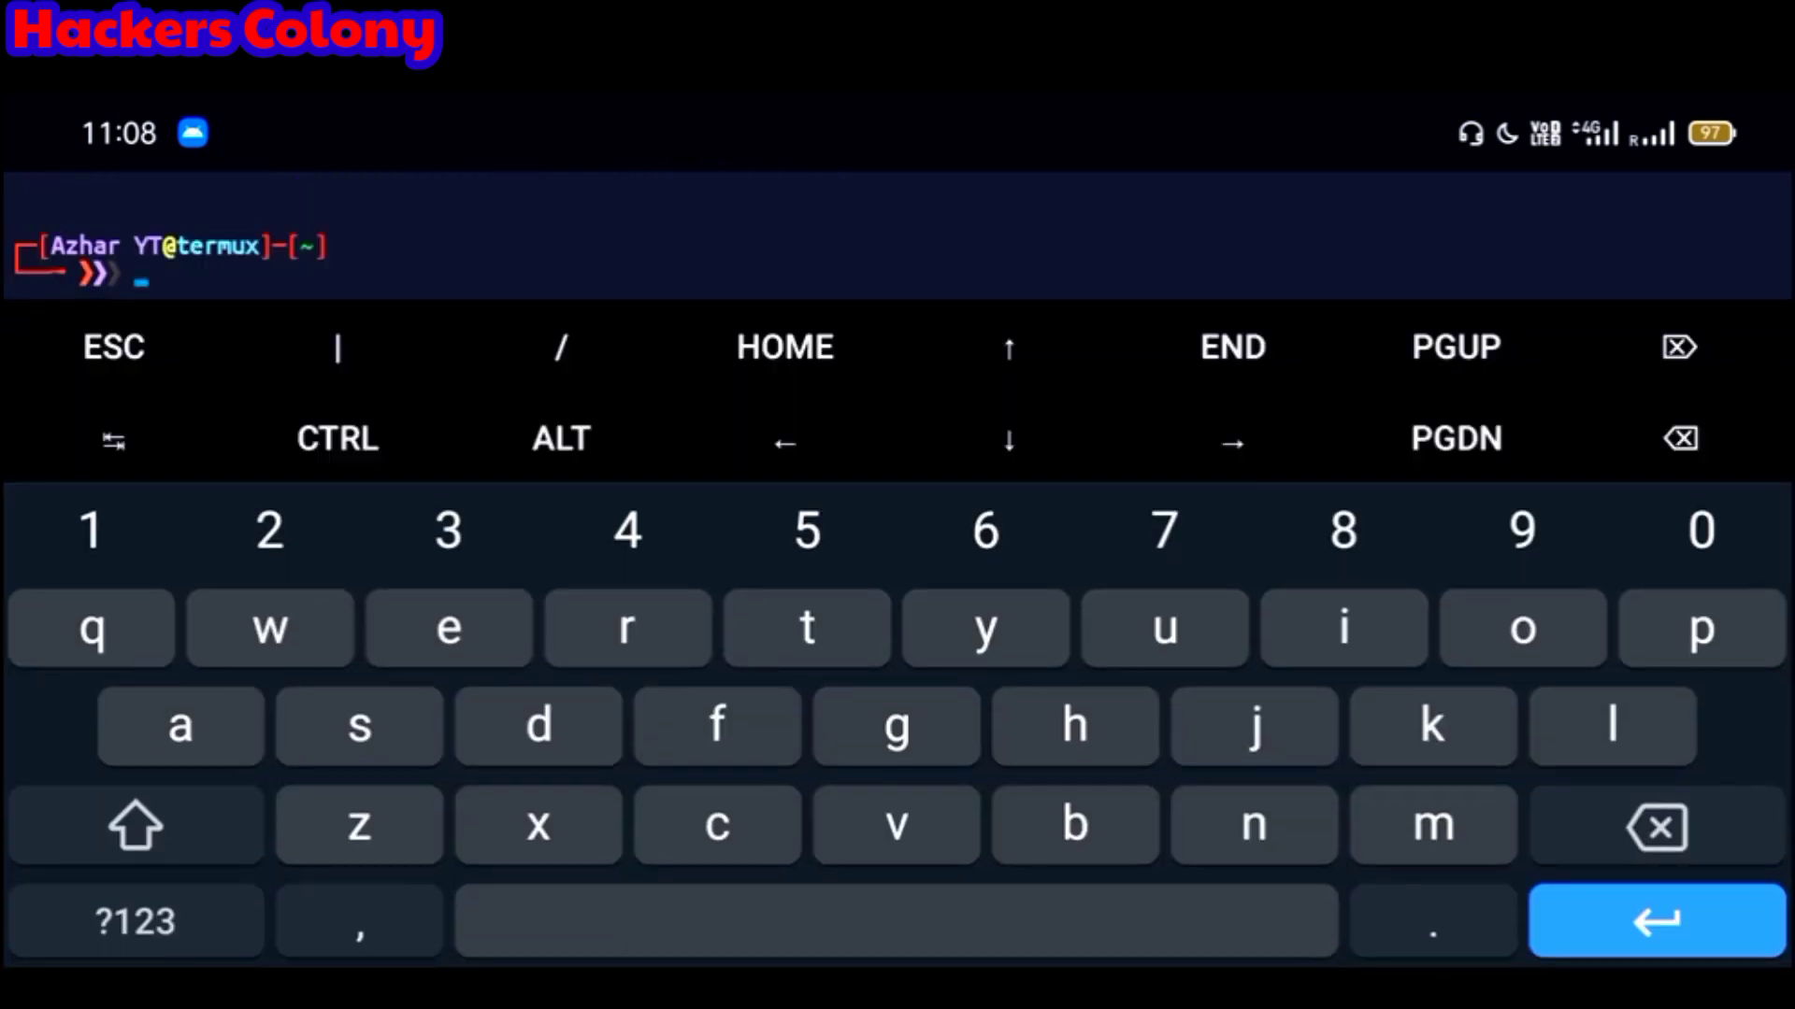
Step: Run apt update && apt upgrade and decline the upgrade, leaving 15 packages not upgraded
text(apt update && apt upgrade)
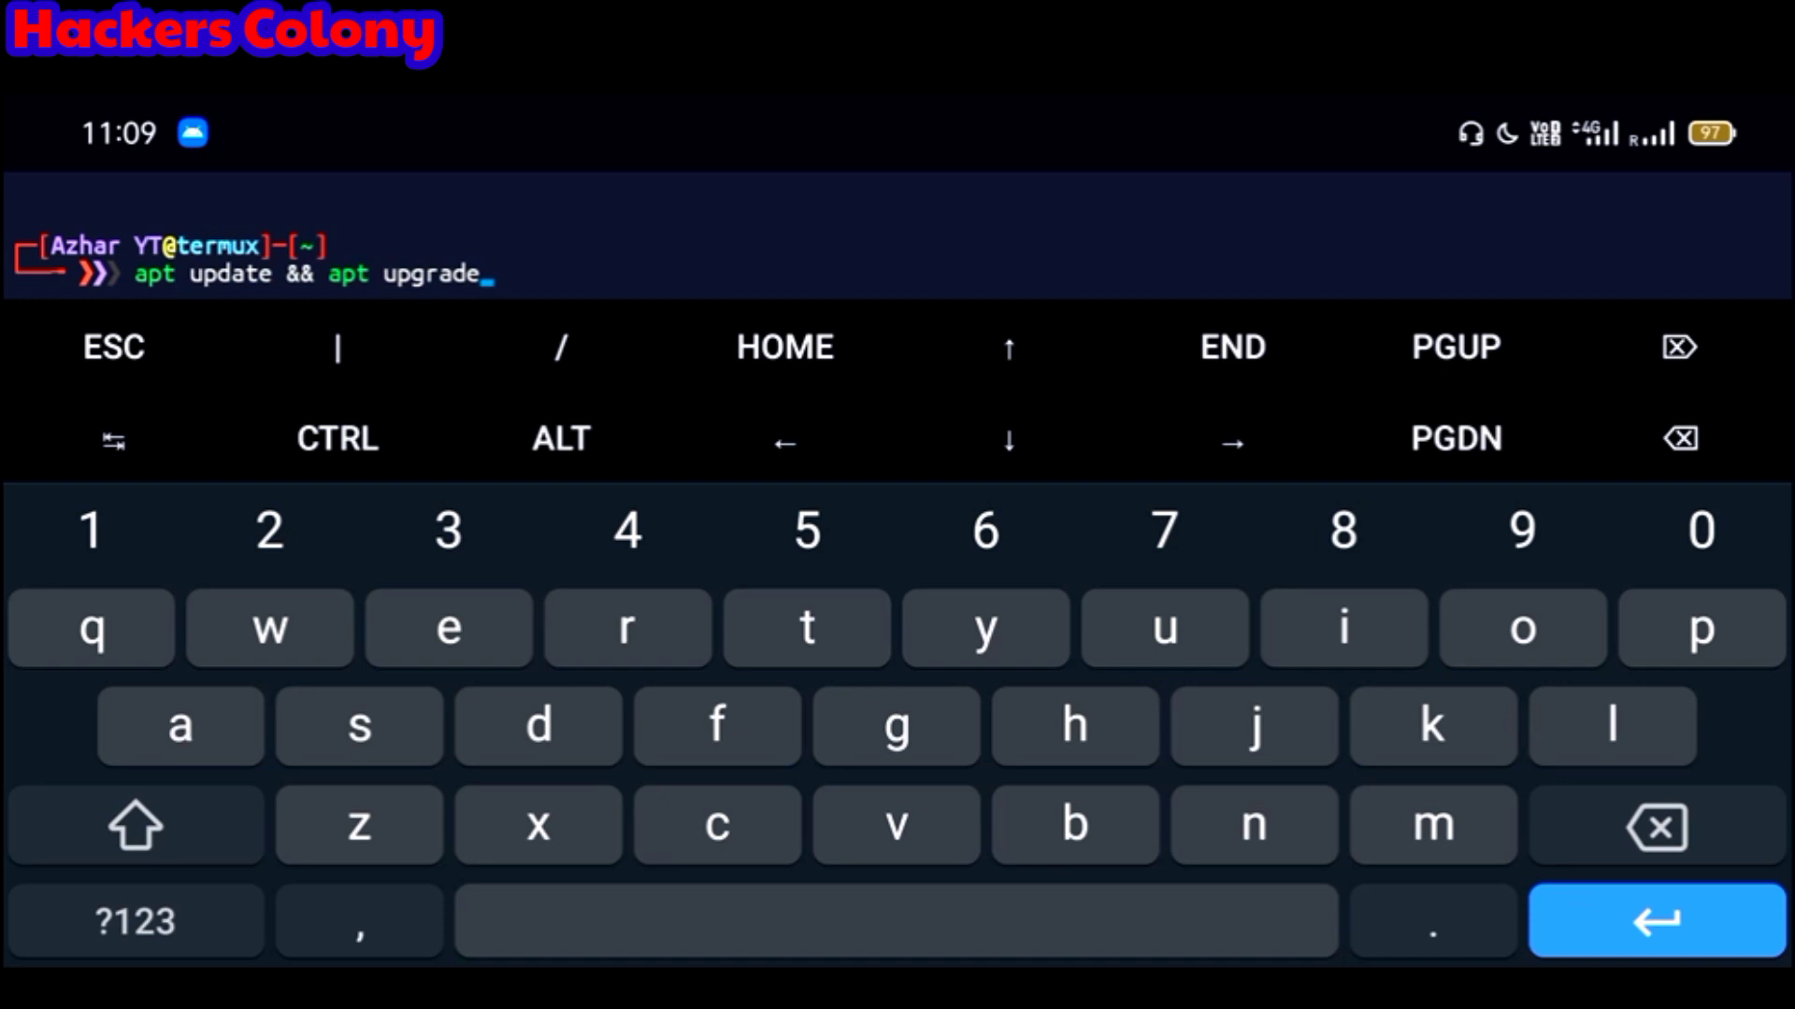
click(1662, 923)
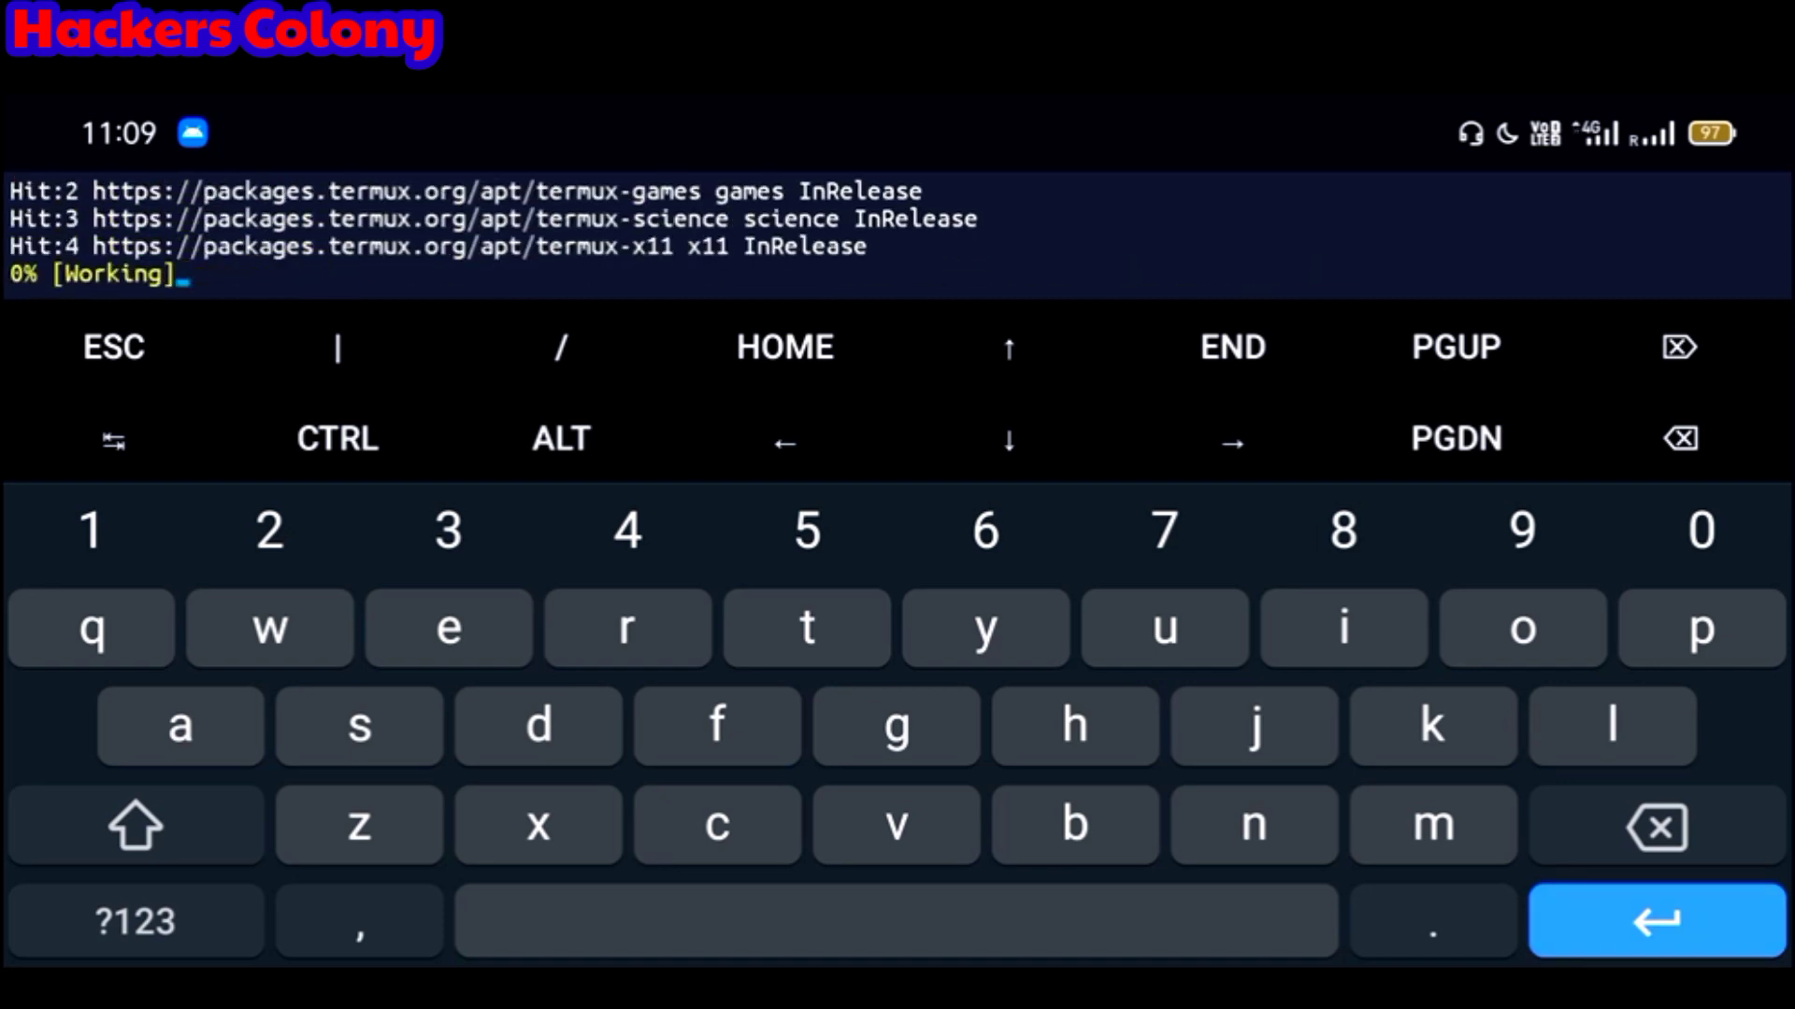
text(nikto.pl -h 192.168.1.13)
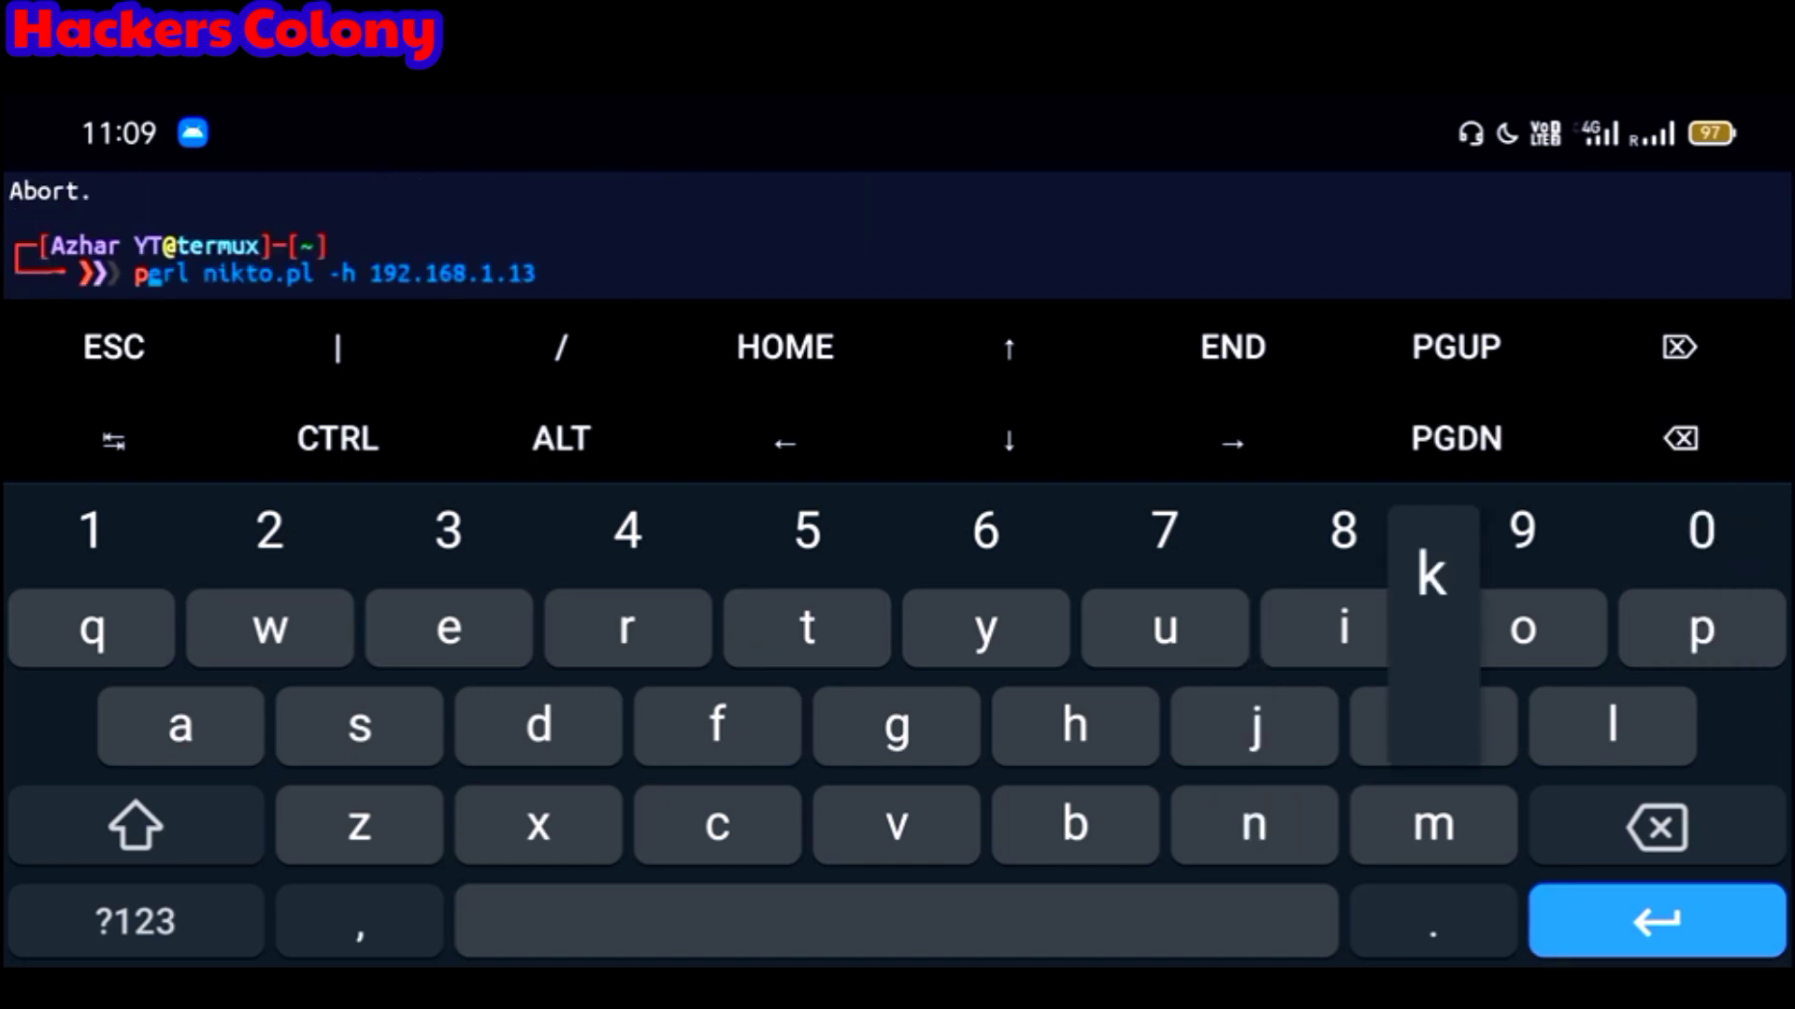
key(Enter)
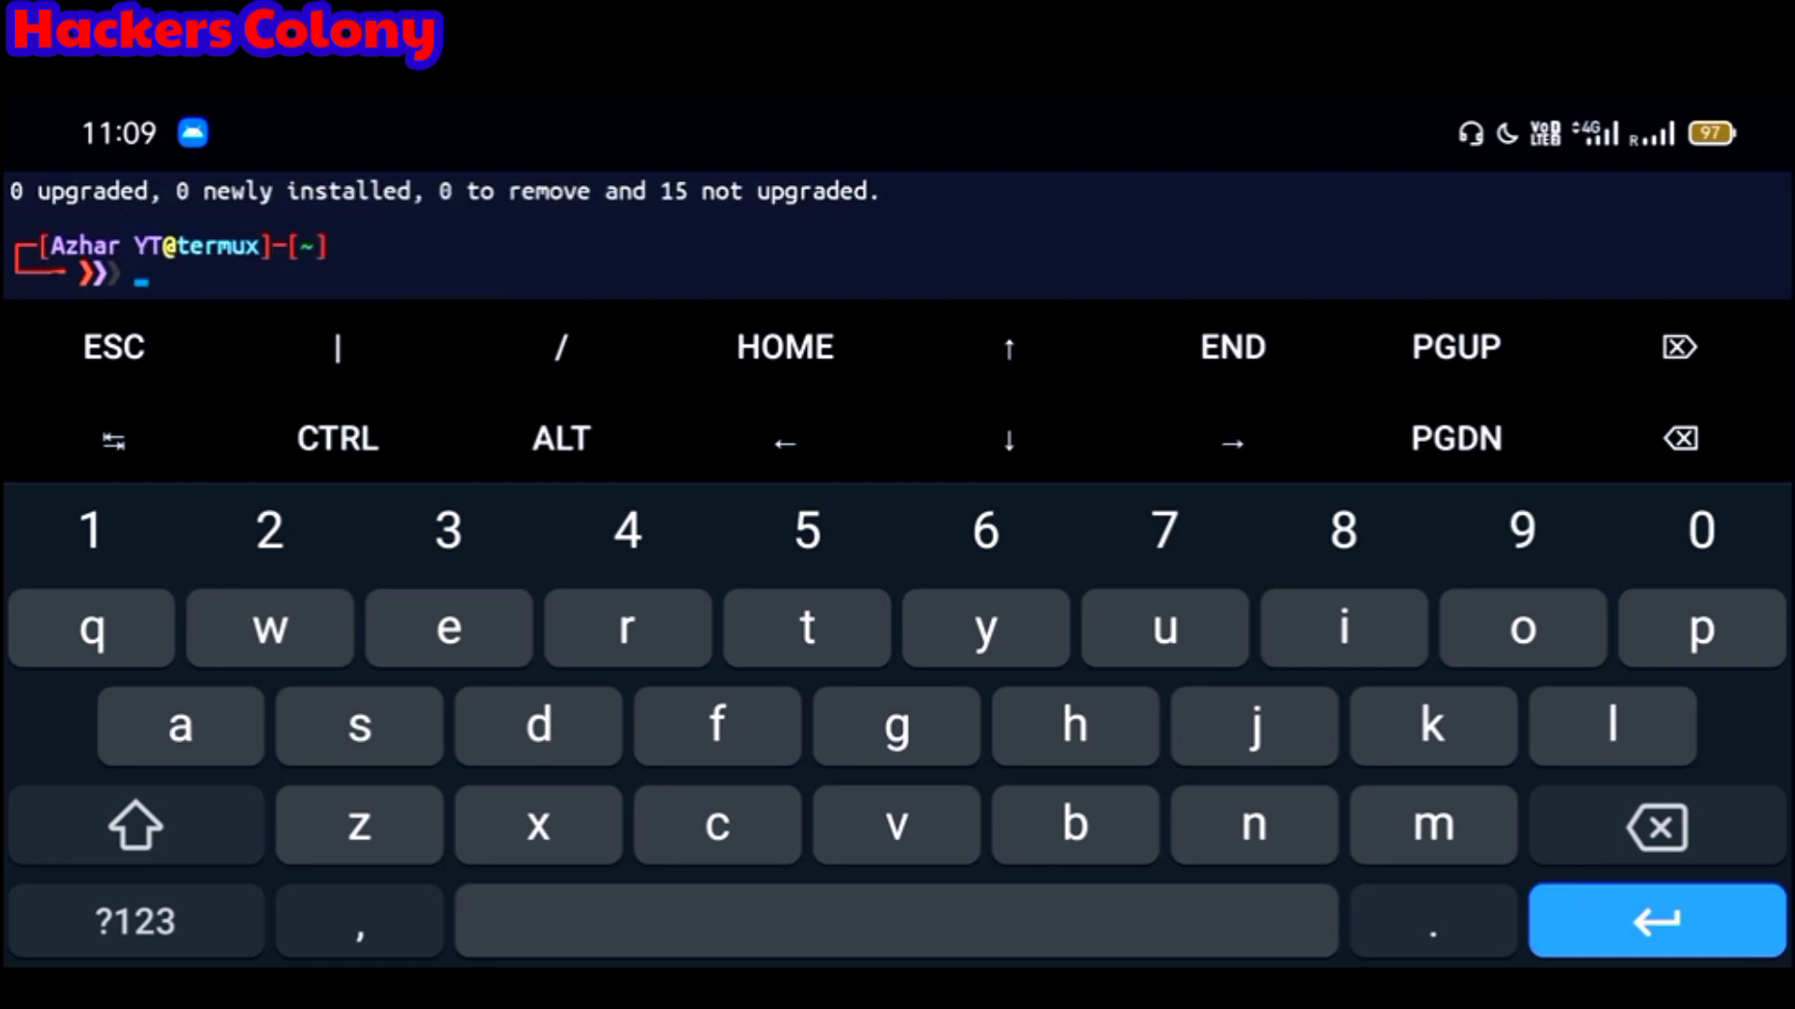
text(git clone https://github.com/sullo/nikto.git)
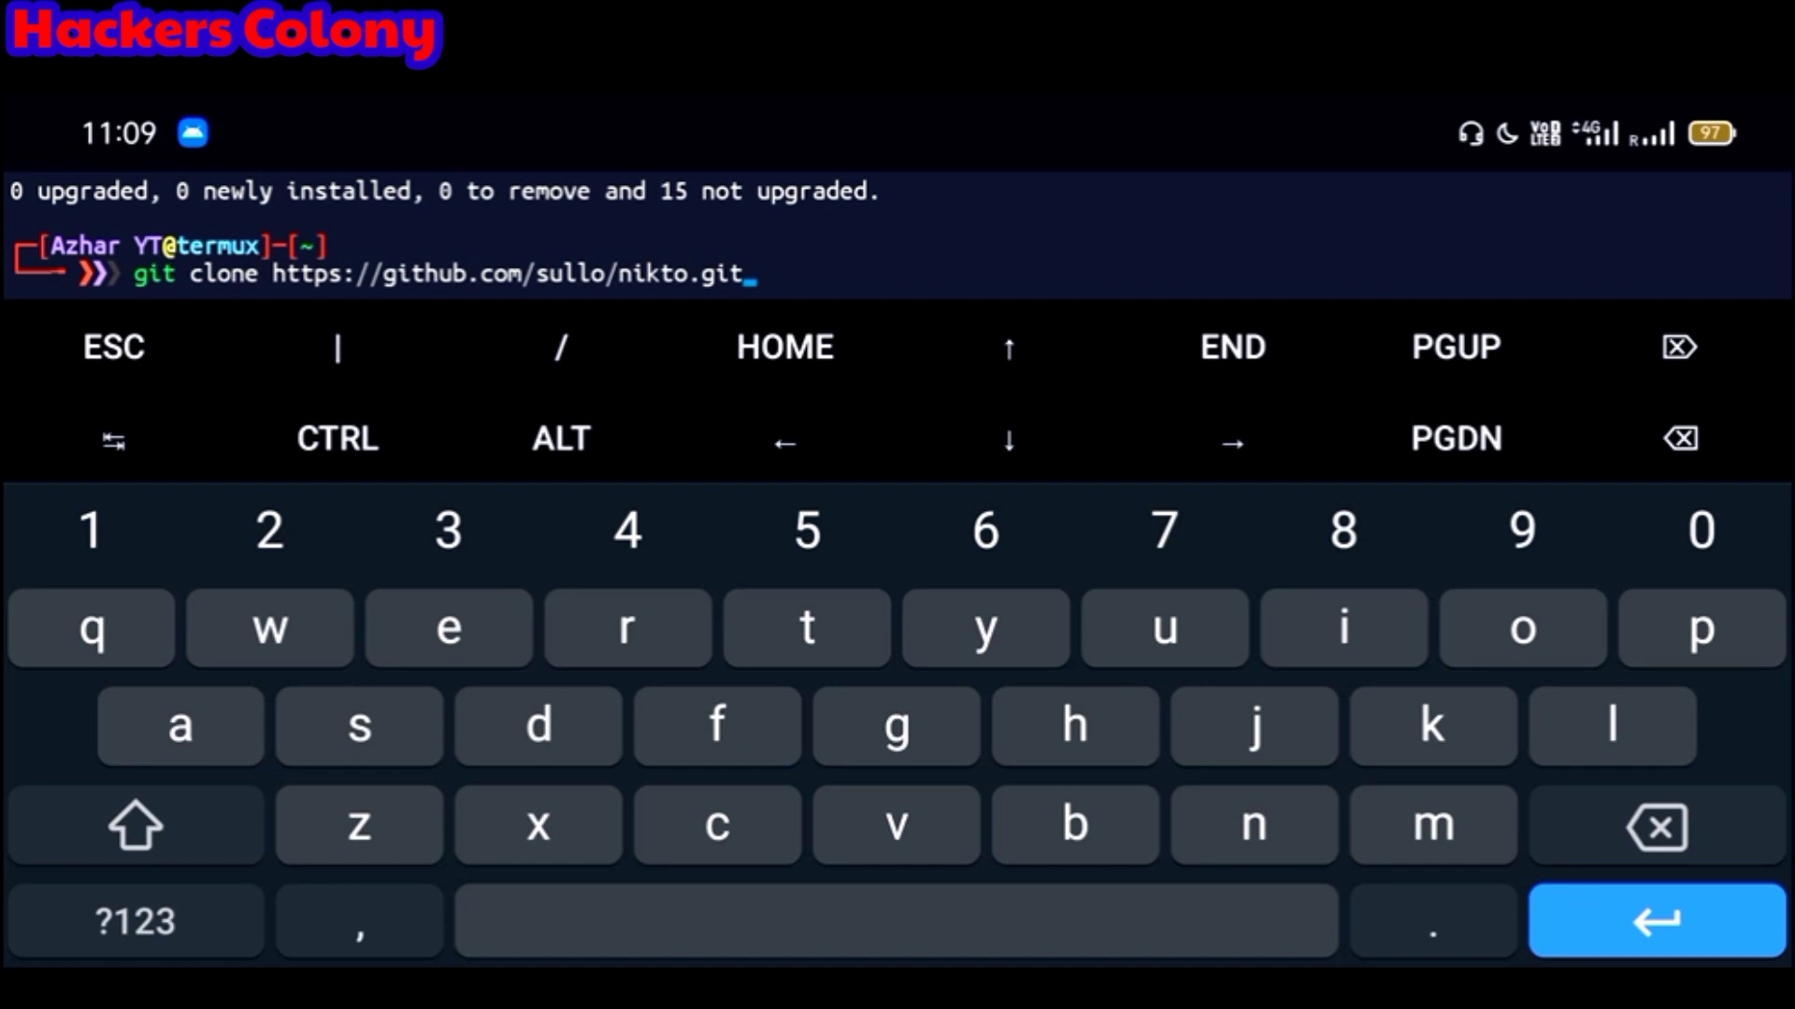
key(Enter)
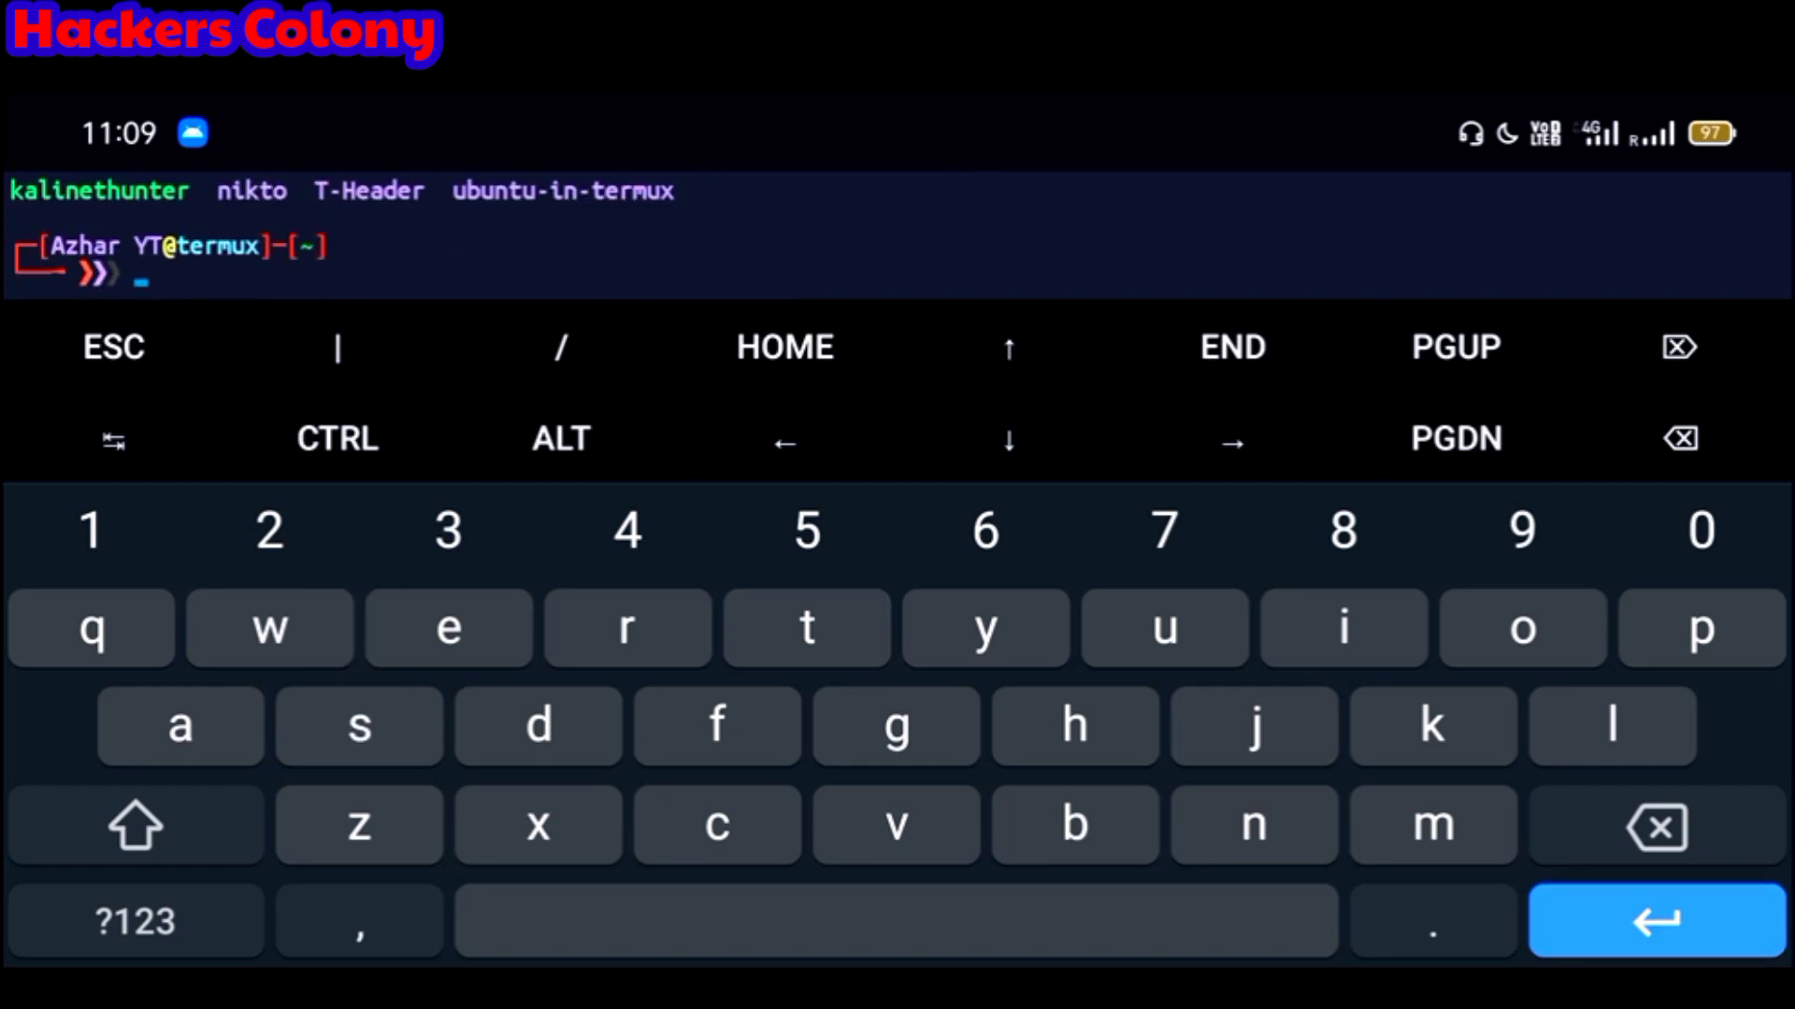
text(cd_program)
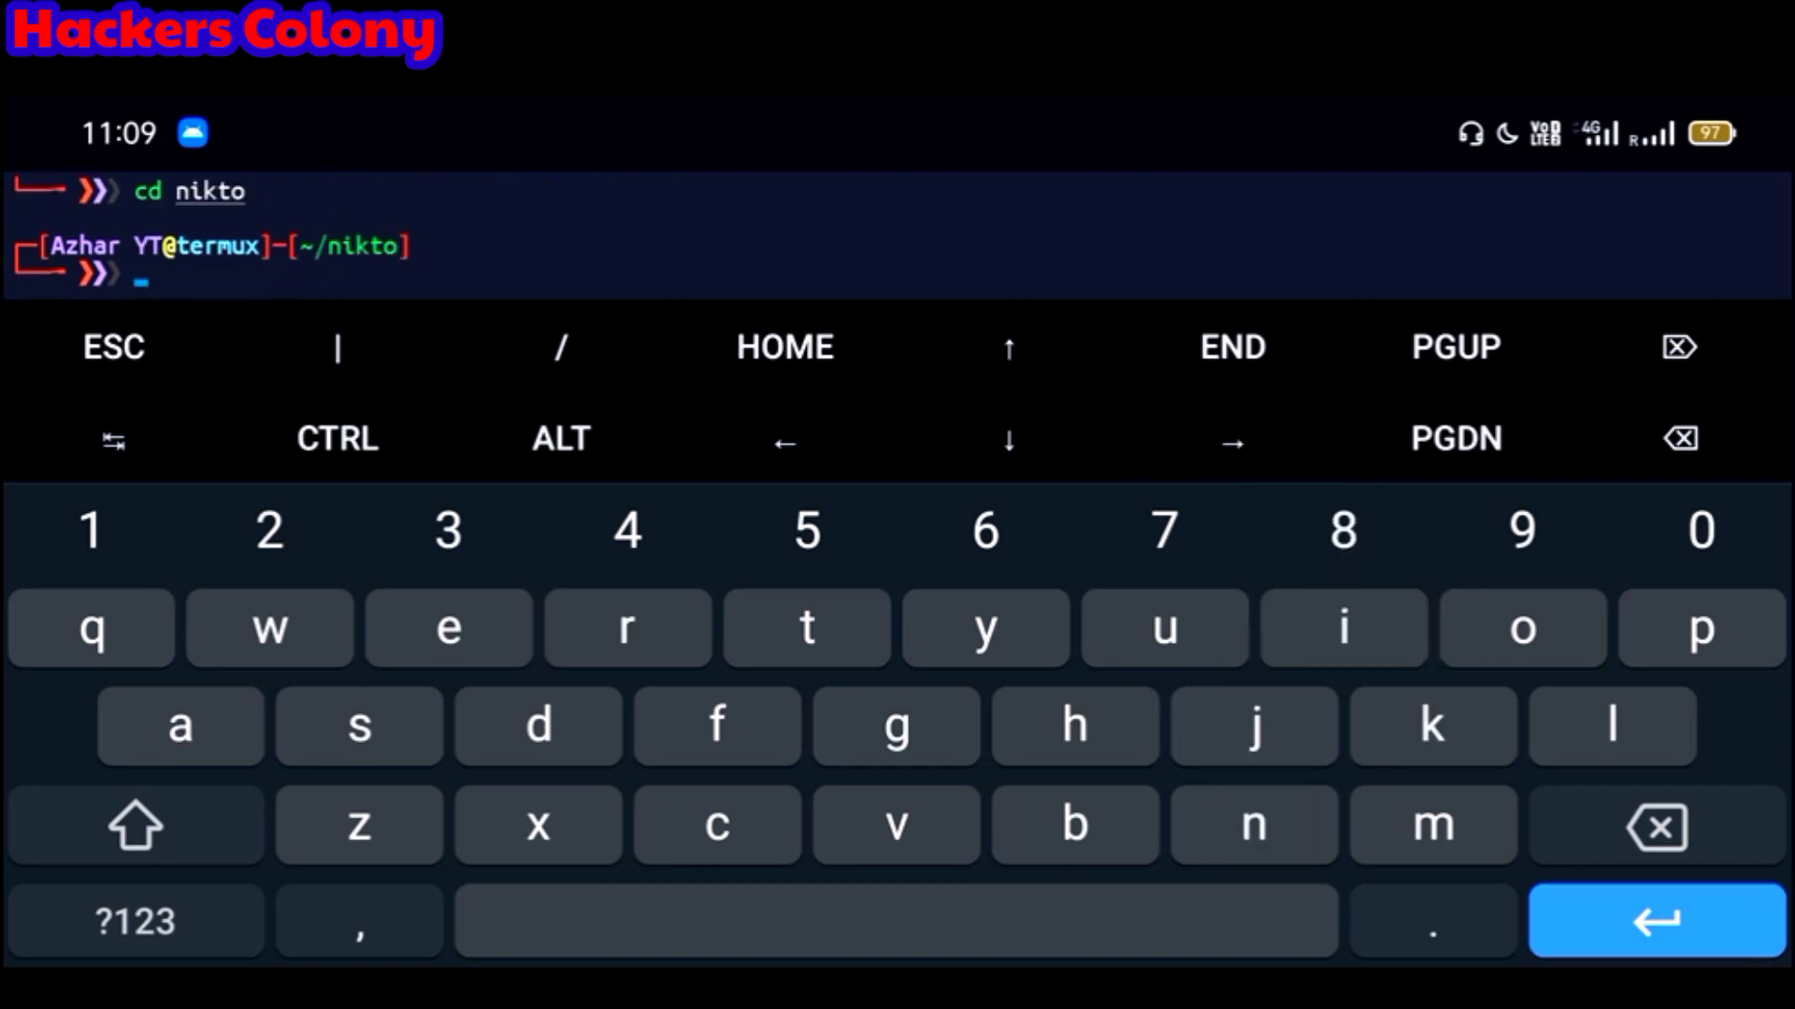
Step: List the nikto and program folders, then enter perl nikto.pl -h 192.168.1.13 at the prompt
key(Enter)
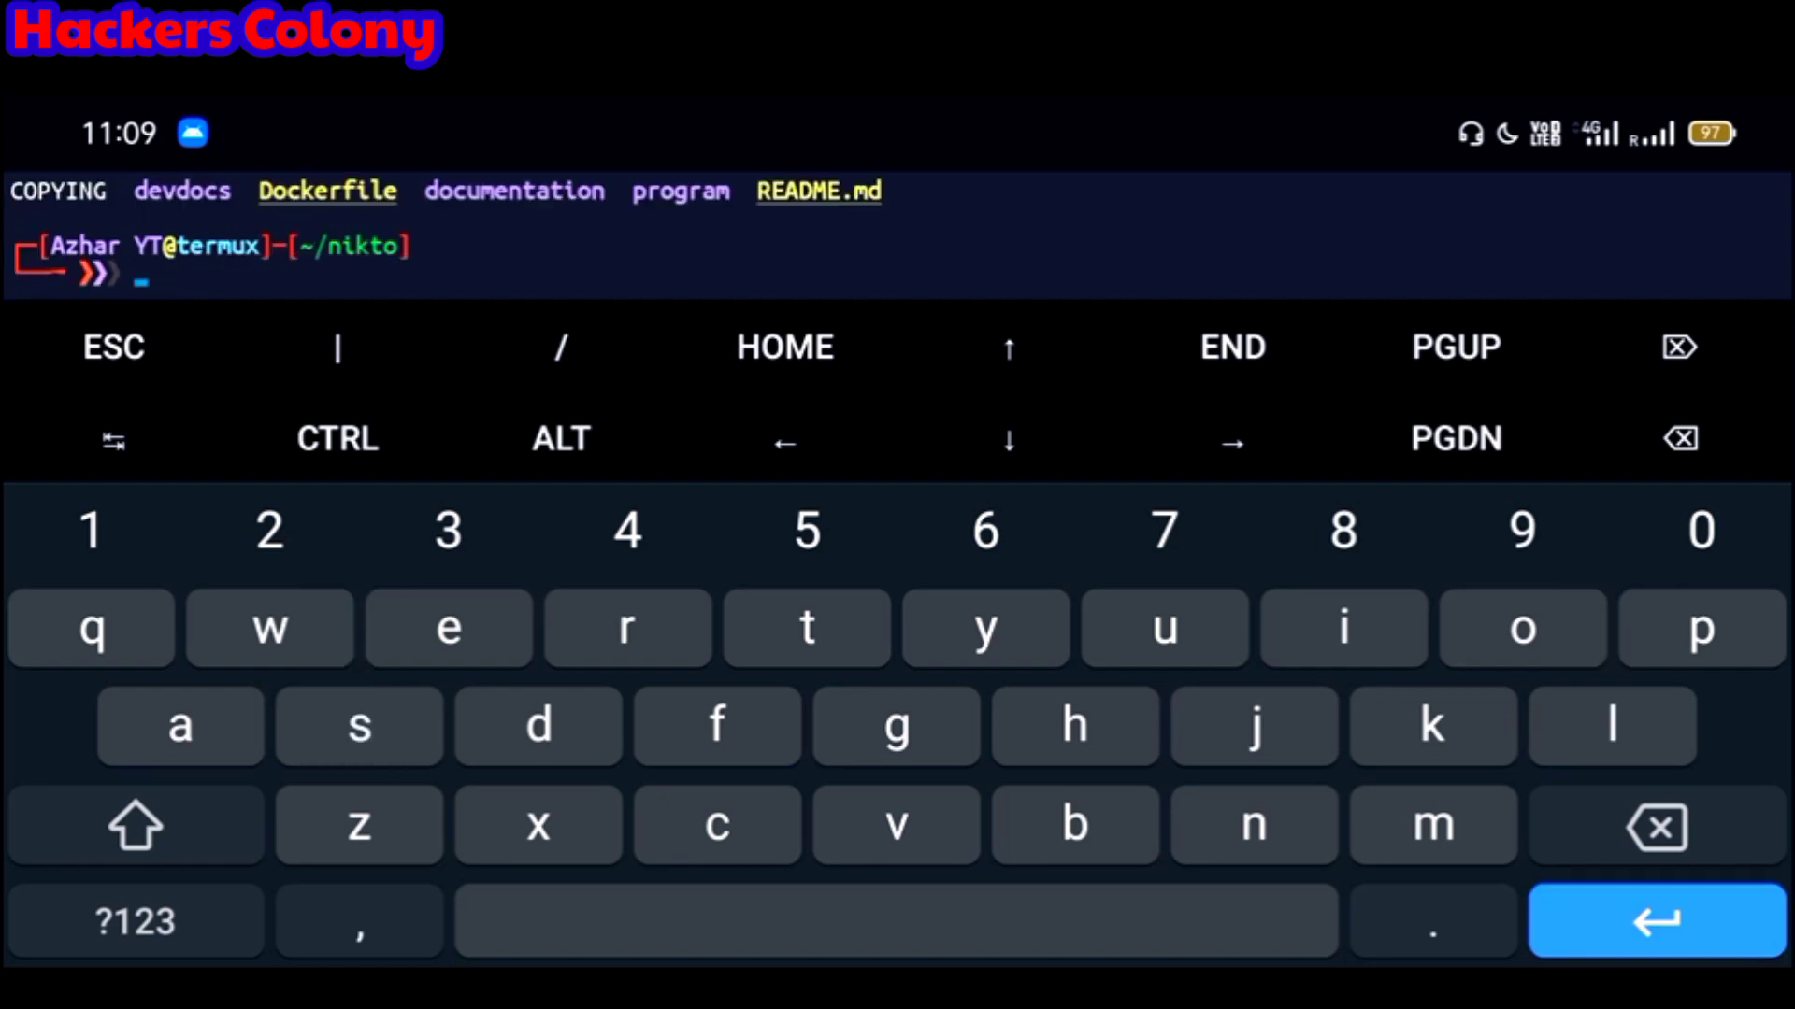
text(cd nikto)
text(cd program)
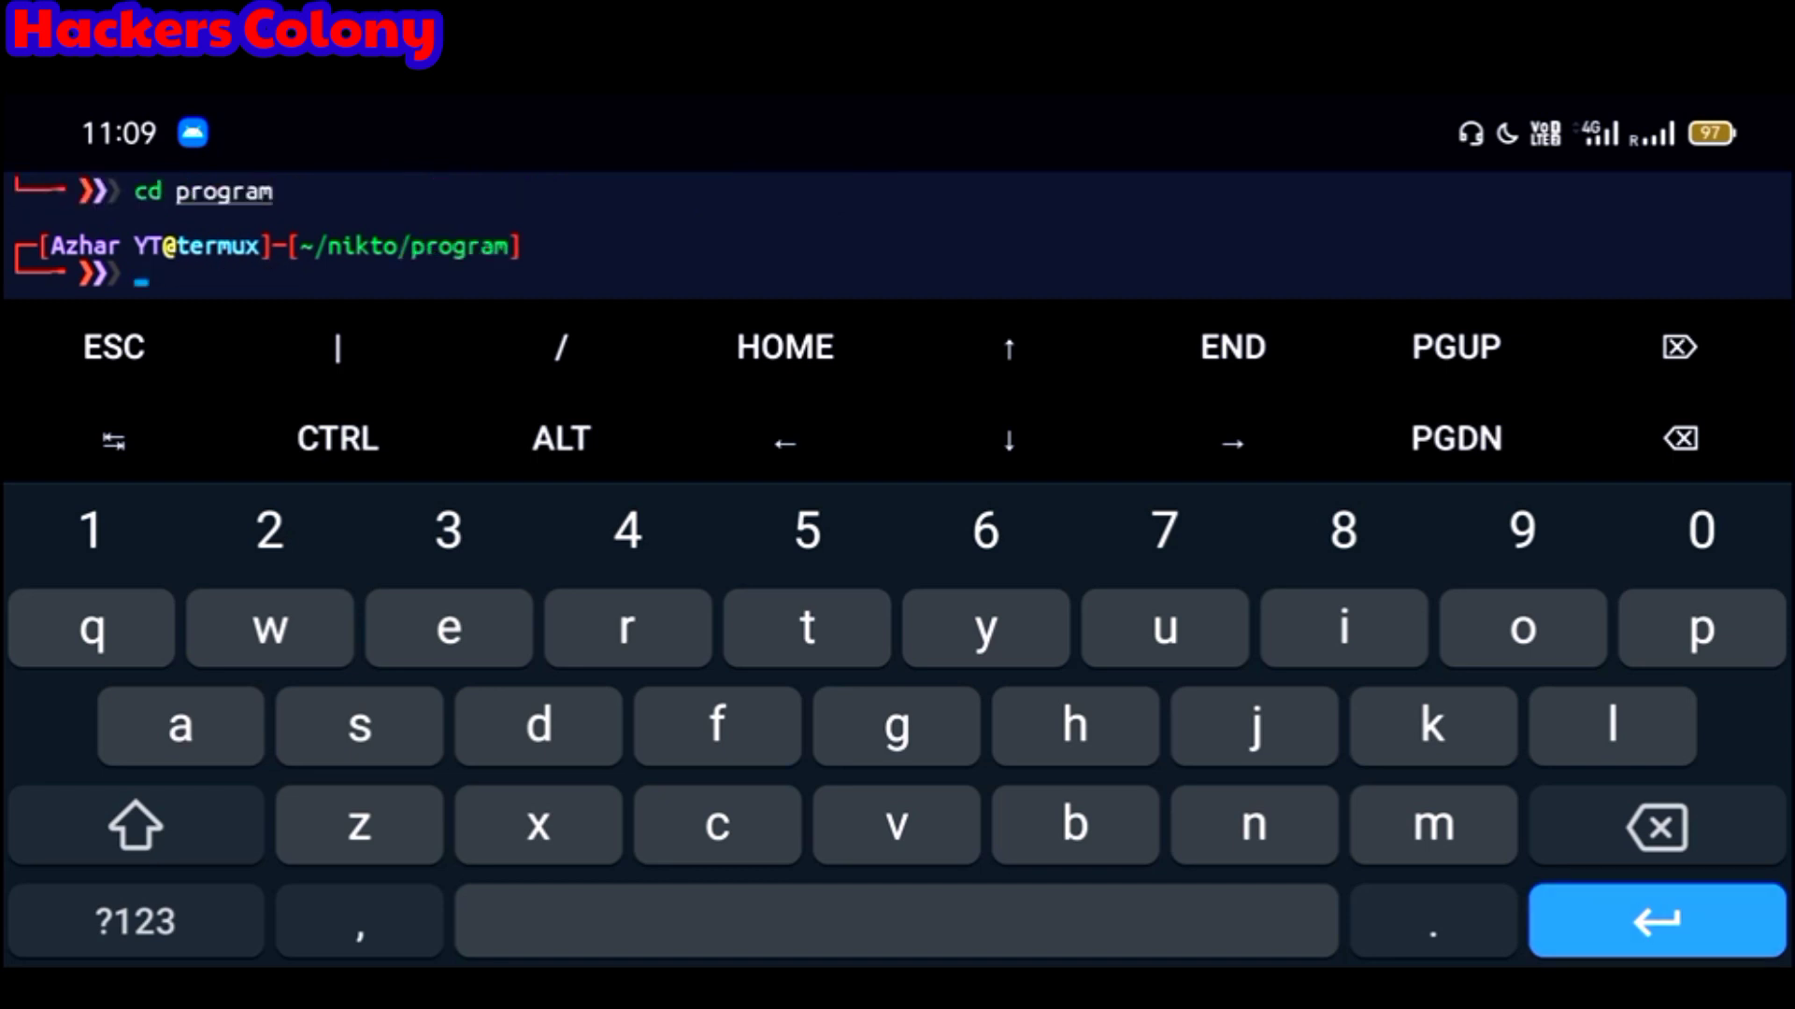
text(ls)
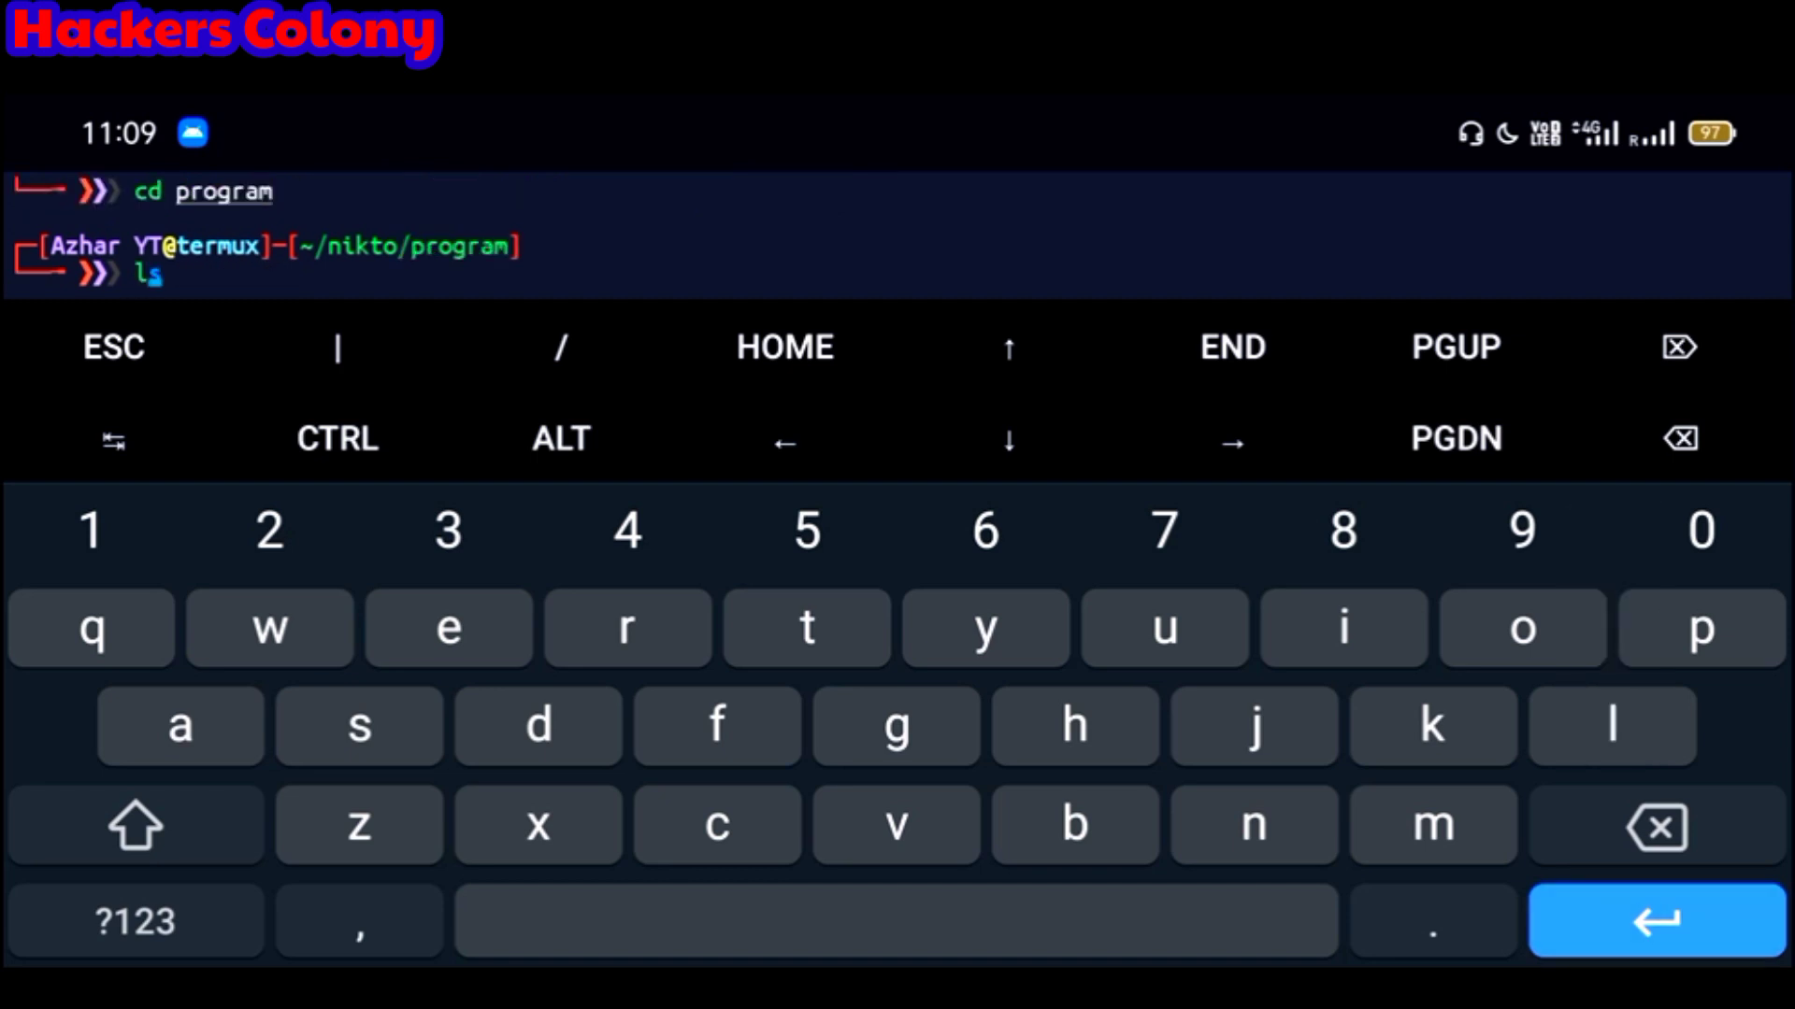
key(Enter)
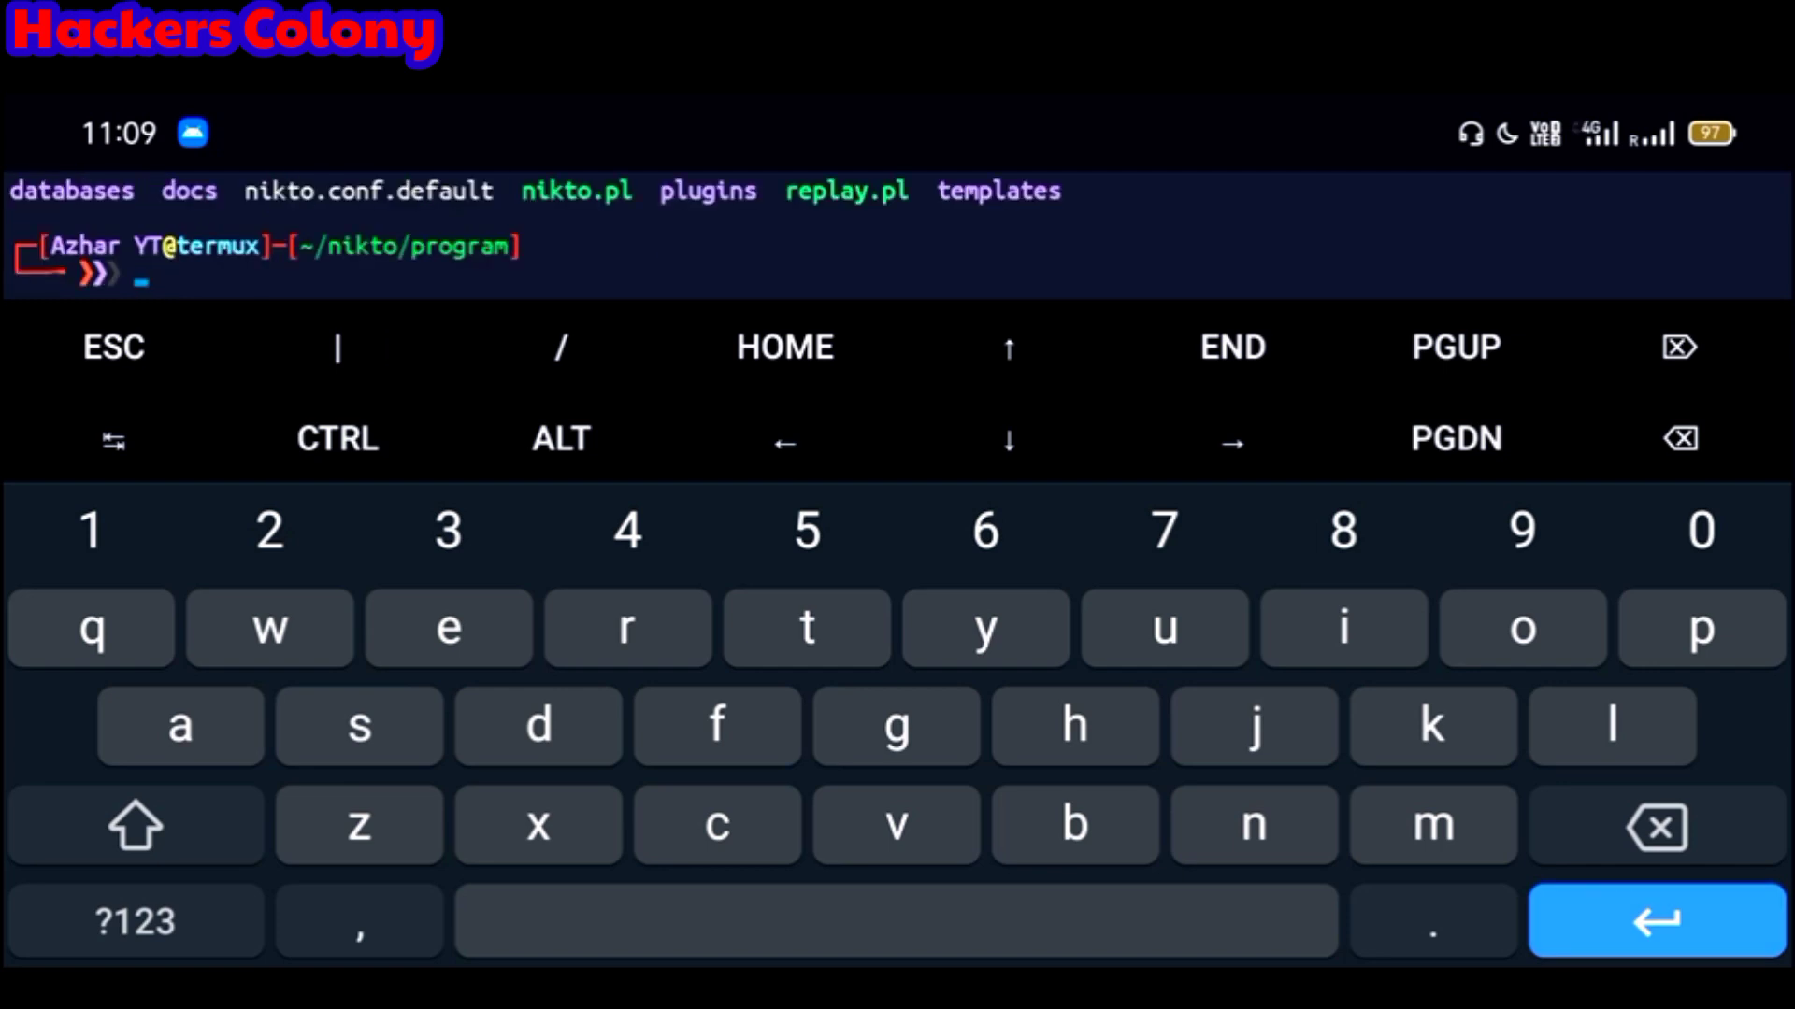
text(perl nikto.pl -h 192.168.1.13)
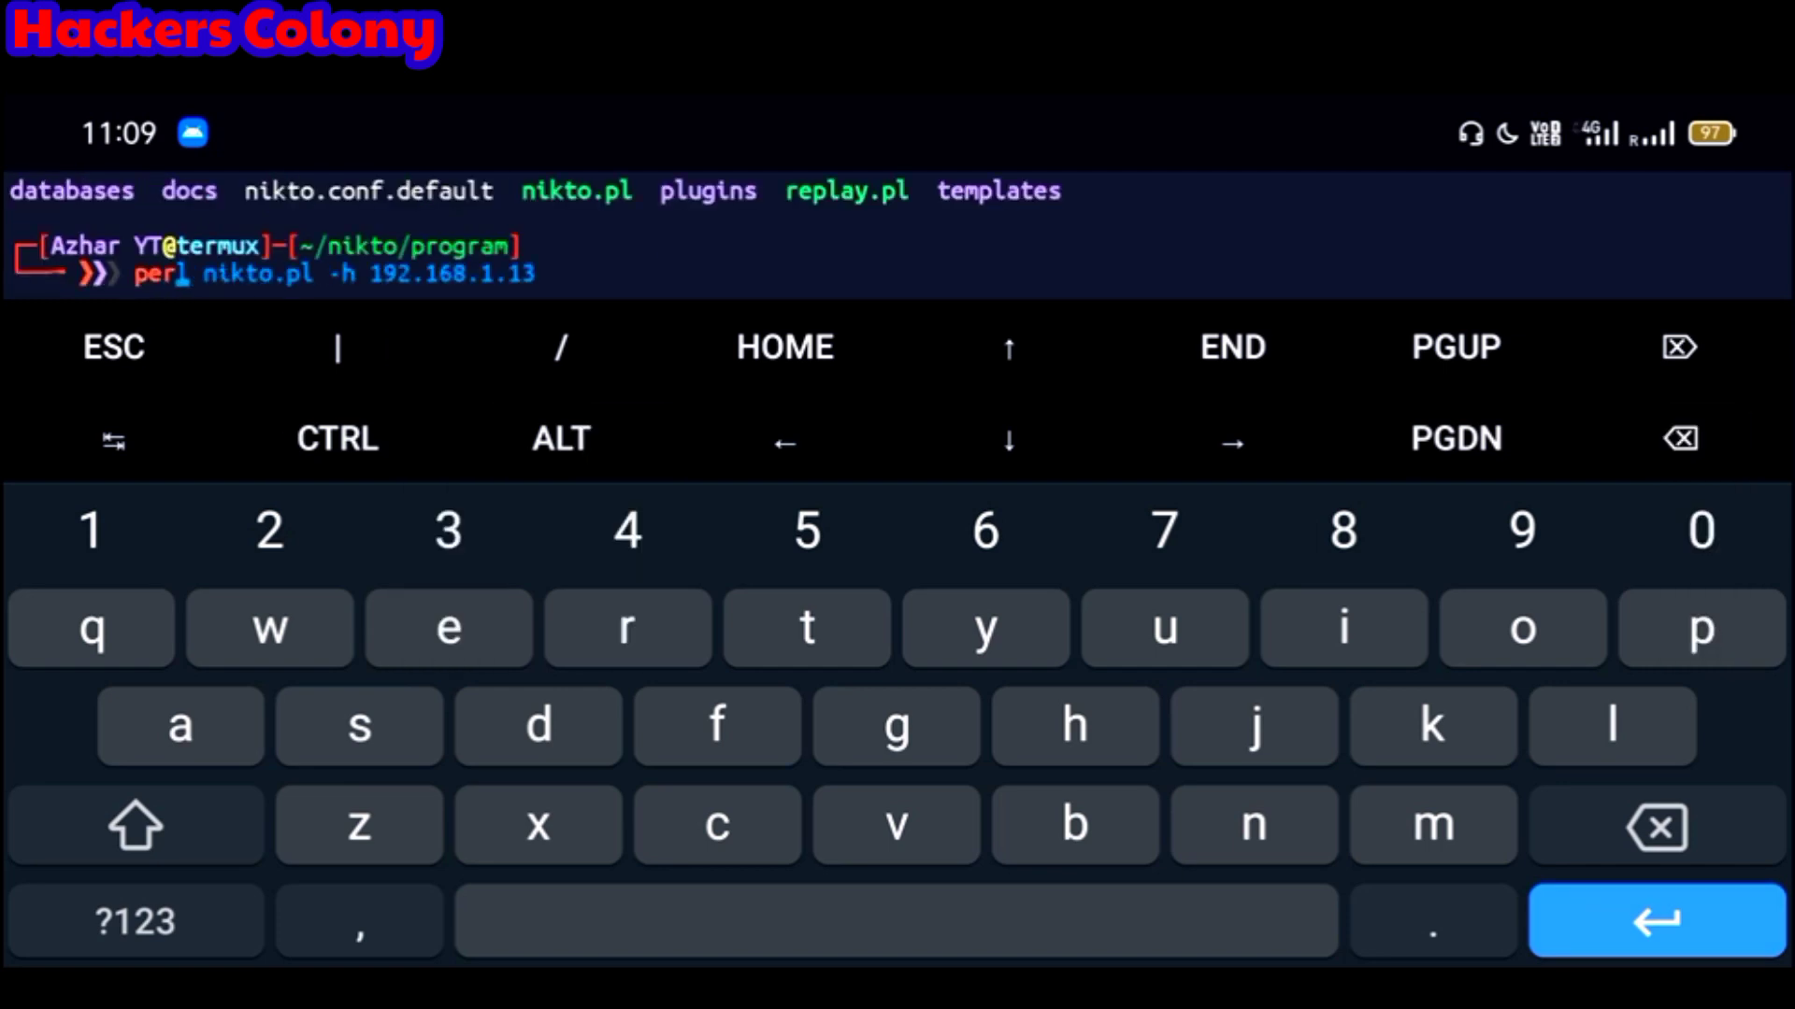